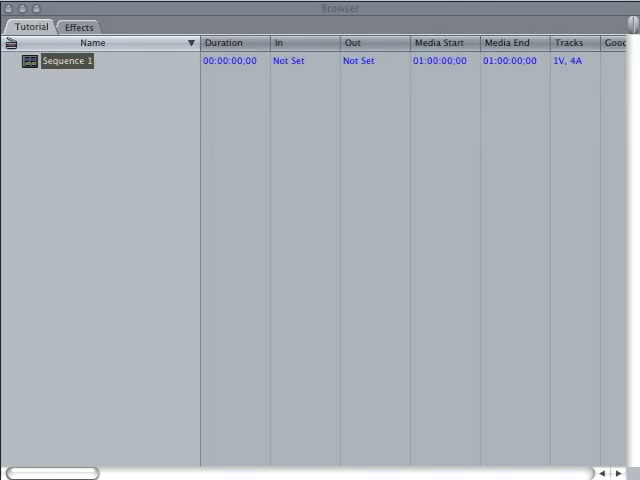
mouse_move(144, 252)
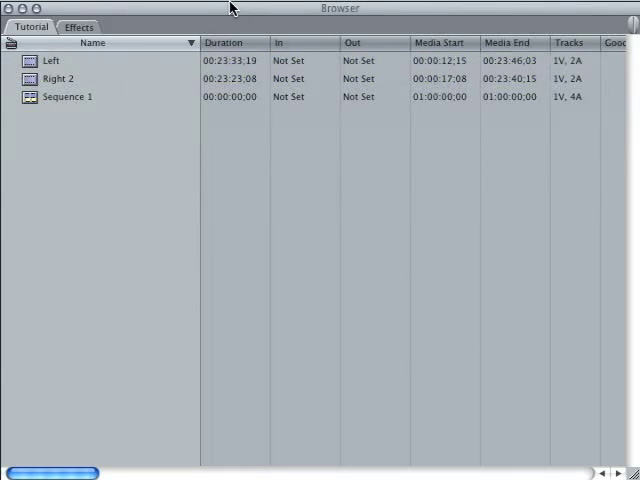
Open Sequence 1, lay Right 2 onto V1 with audio on A1a/A1b, then select Left
double_click(68, 96)
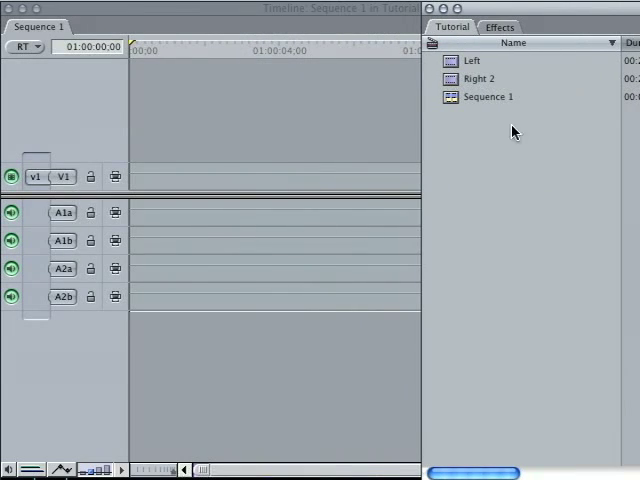
click(480, 78)
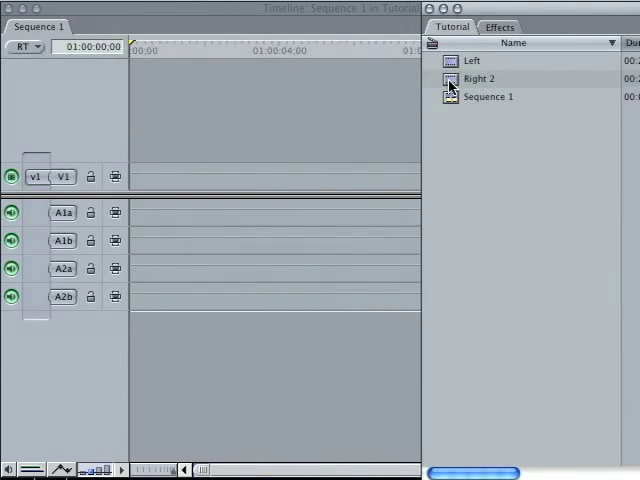
click(480, 78)
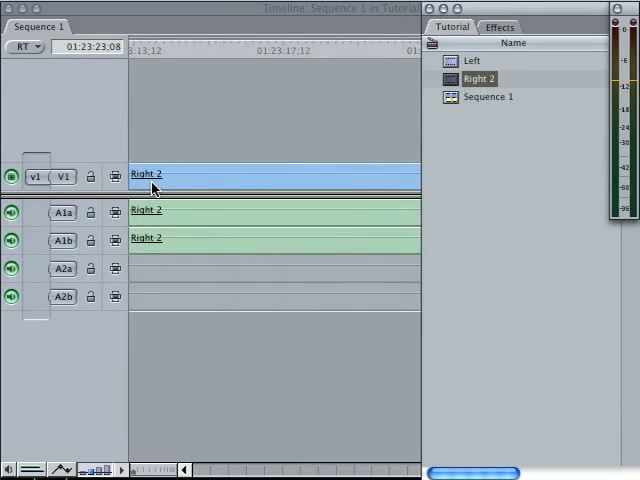
click(472, 60)
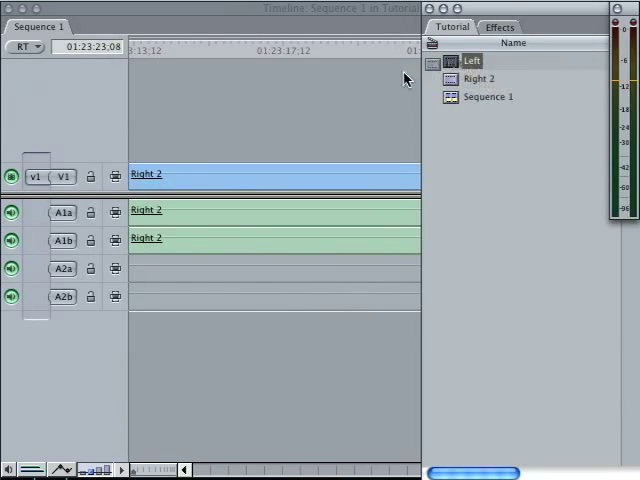